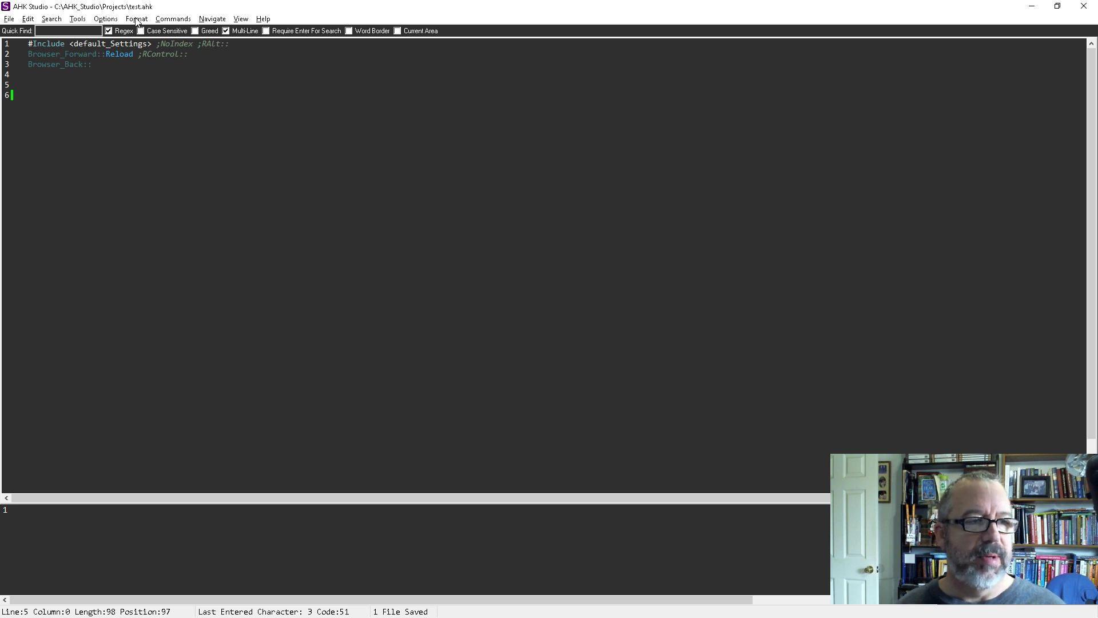
# Step: Launch Omni-Search from the menu bar, listing menu commands like Close, Save and Export
pyautogui.click(86, 18)
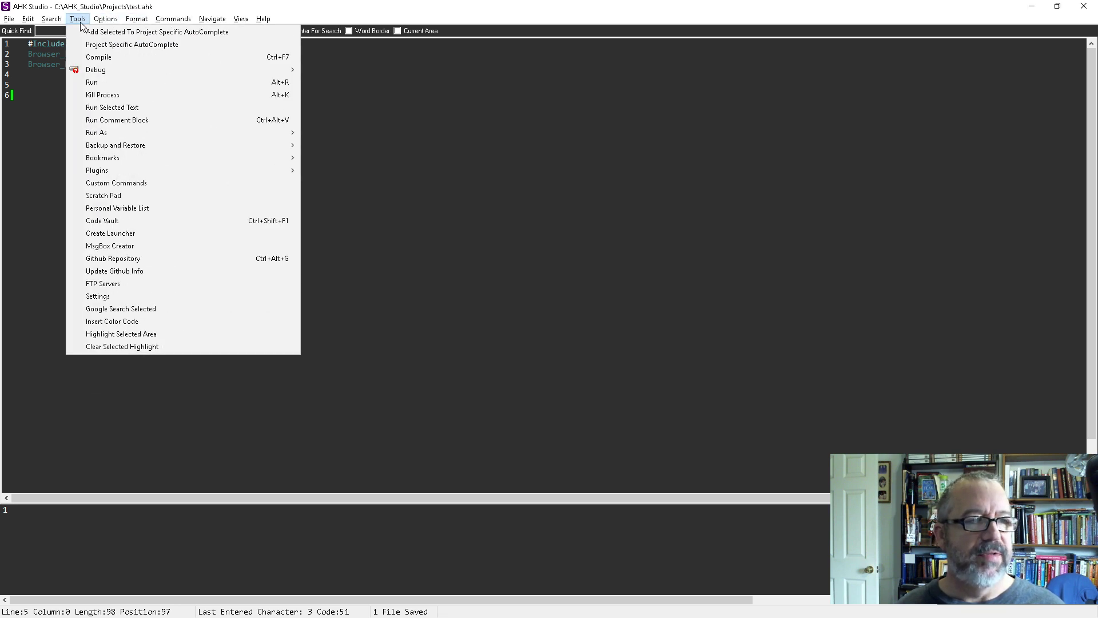
pyautogui.click(116, 18)
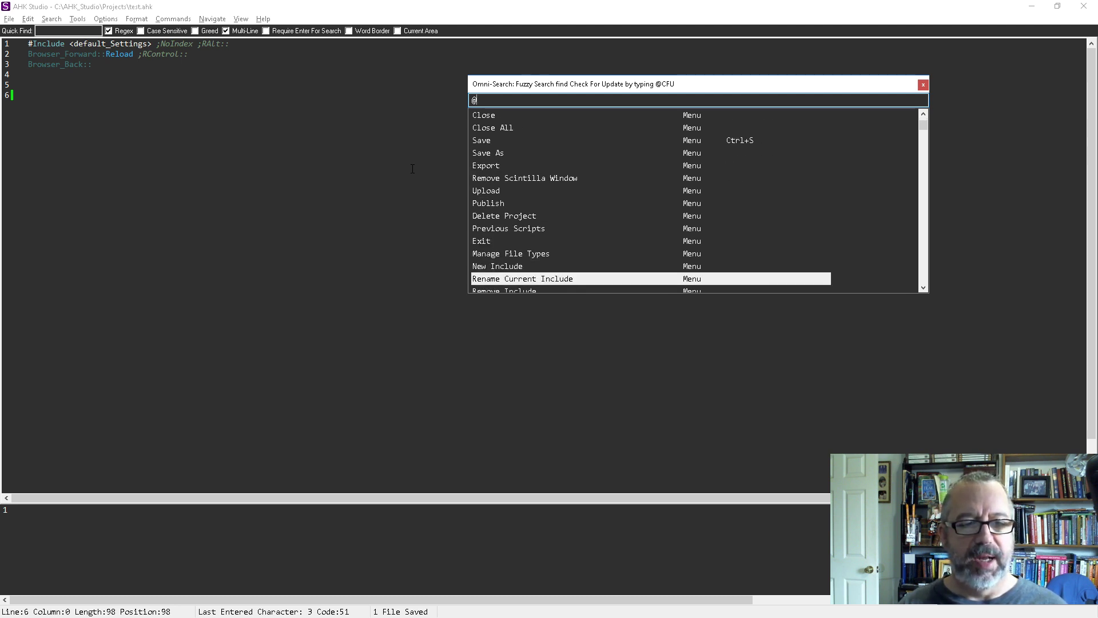
# Step: Scroll the command list, then filter it with 'edit' and restart with the @ menu prefix
pyautogui.scroll(-3)
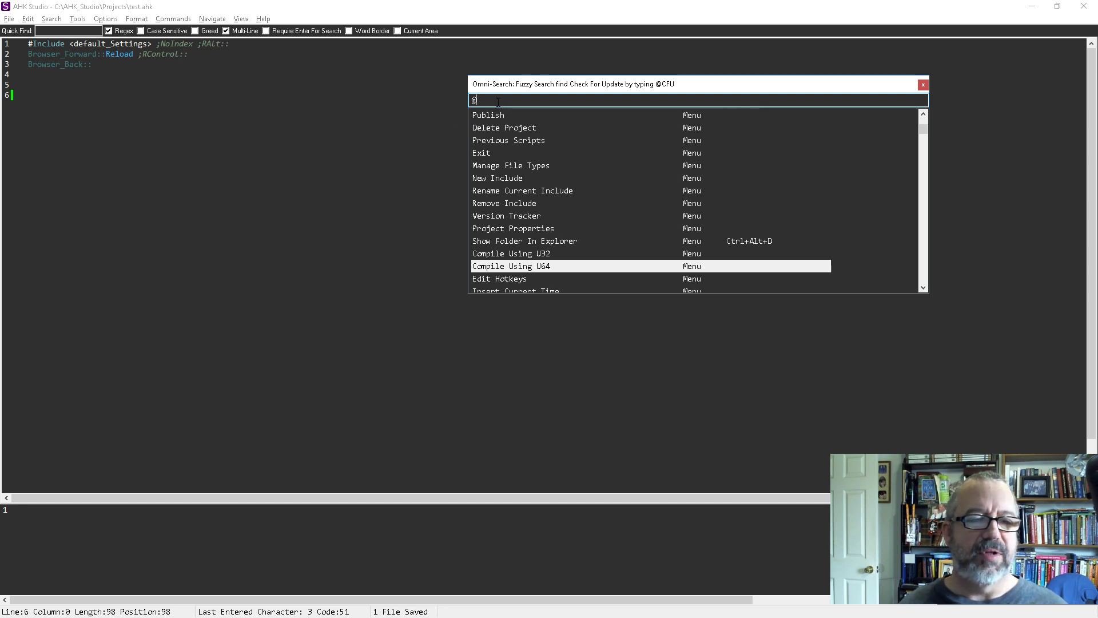
pyautogui.write('edit')
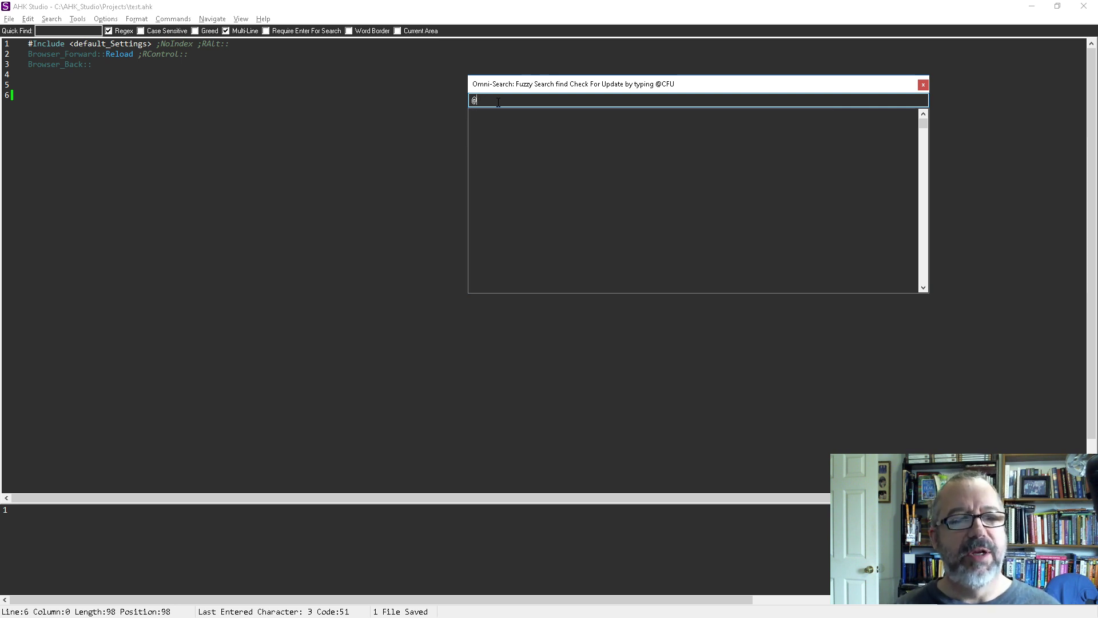
pyautogui.write('@')
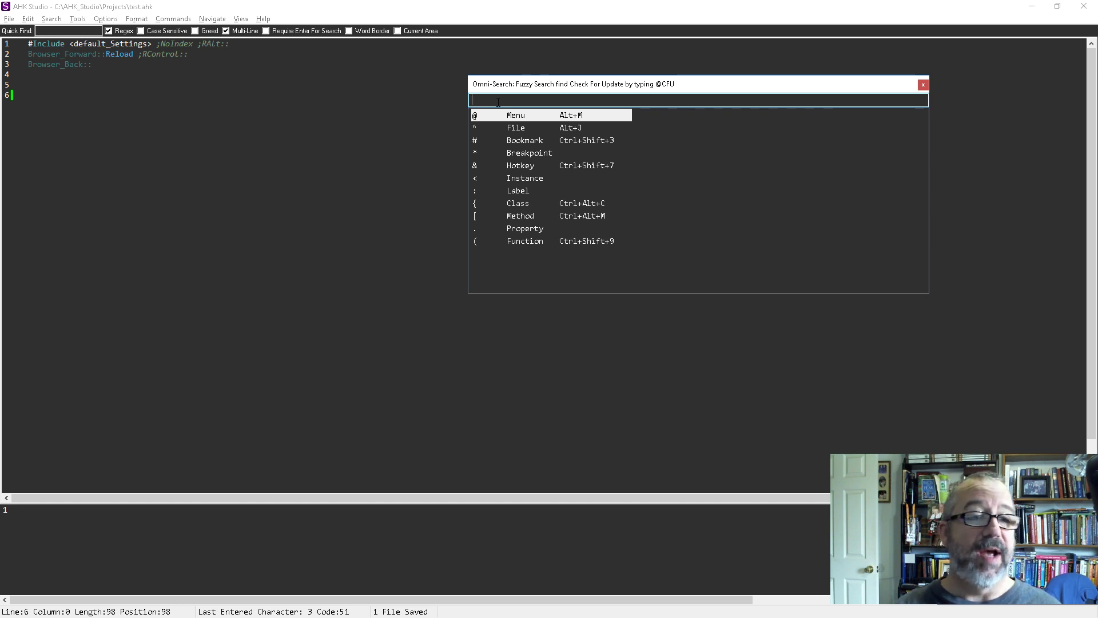
# Step: Try the ^ file prefix, then the & prefix to list hotkeys such as ^r and #c
pyautogui.write('^')
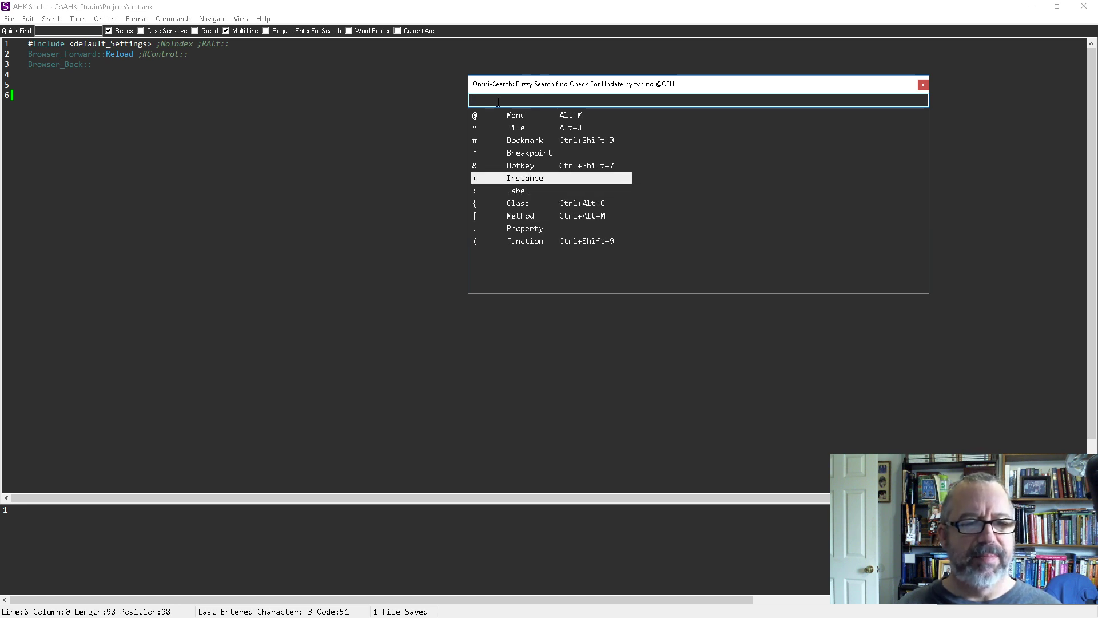
pyautogui.write('&')
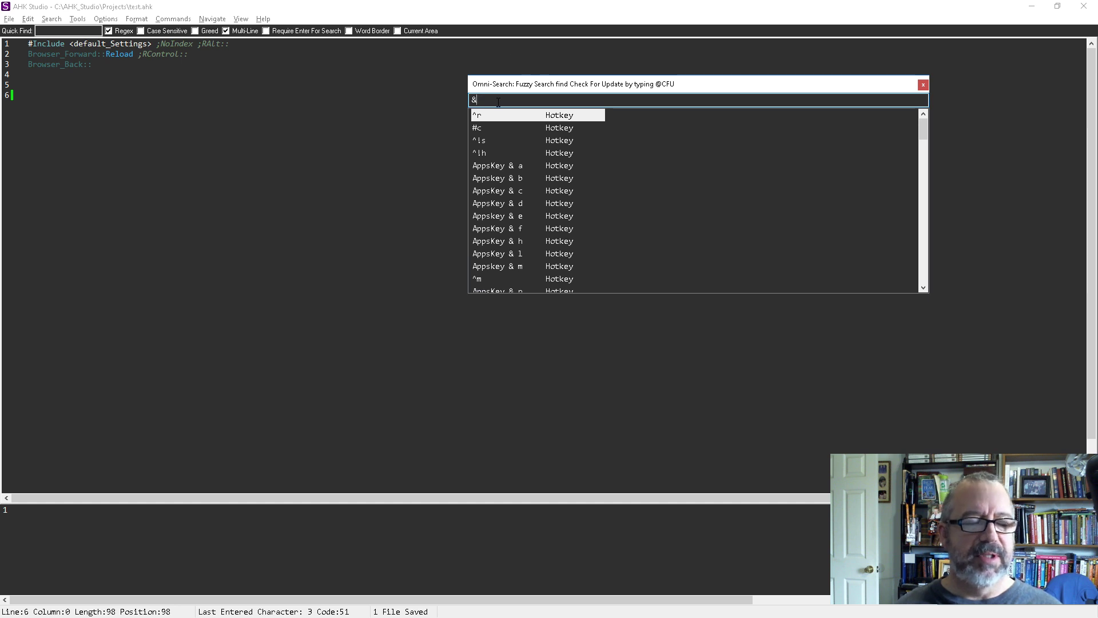
pyautogui.moveTo(527, 213)
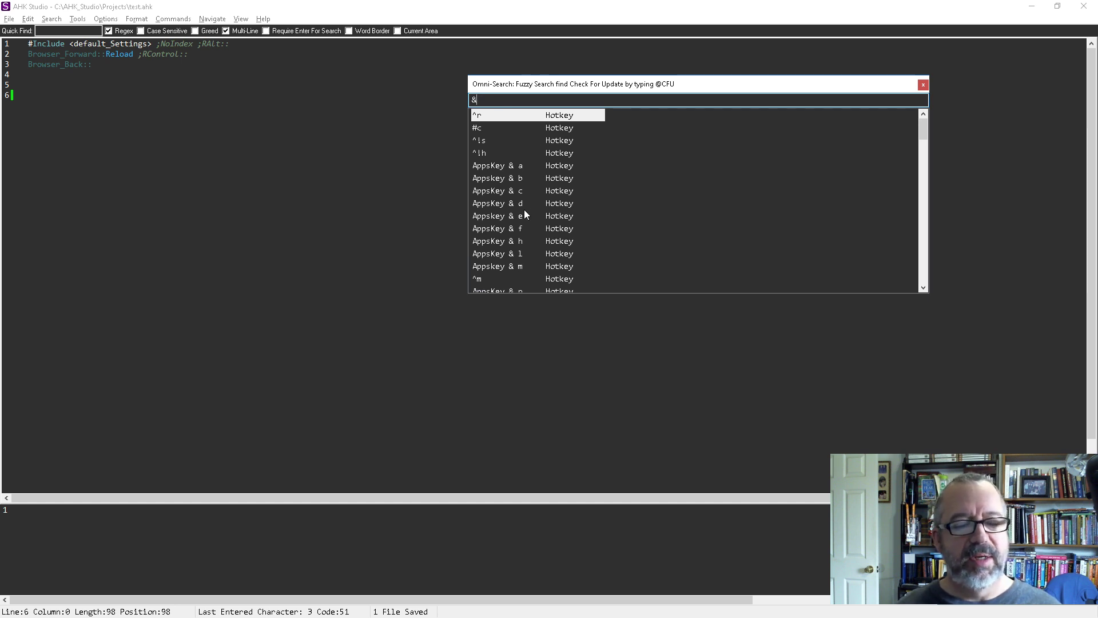
pyautogui.moveTo(524, 211)
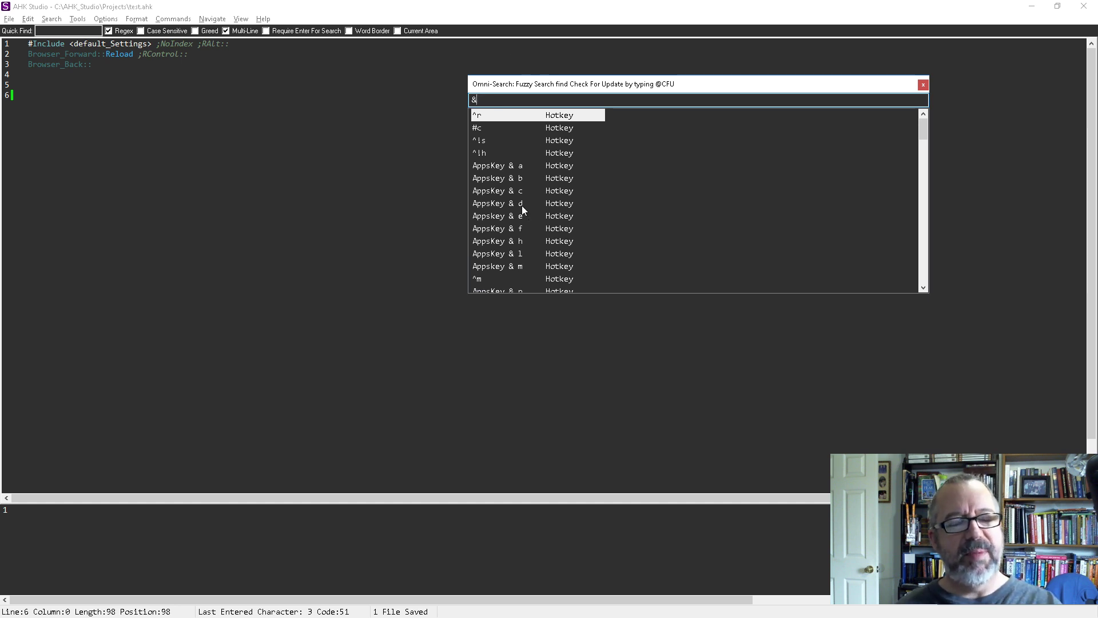
pyautogui.moveTo(600, 206)
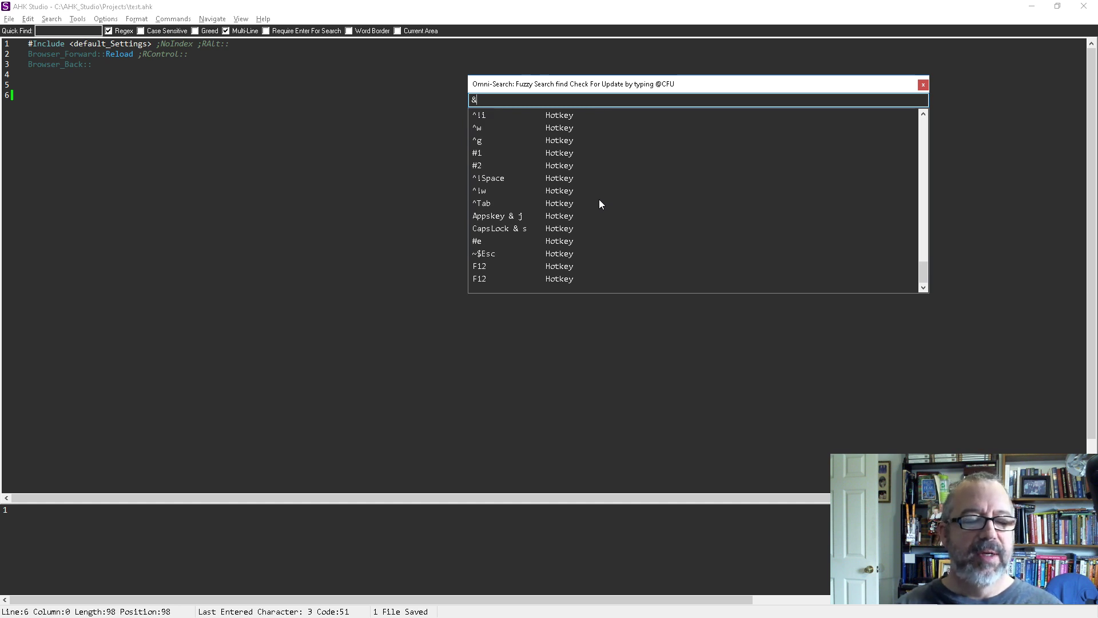
pyautogui.press('BackSpace')
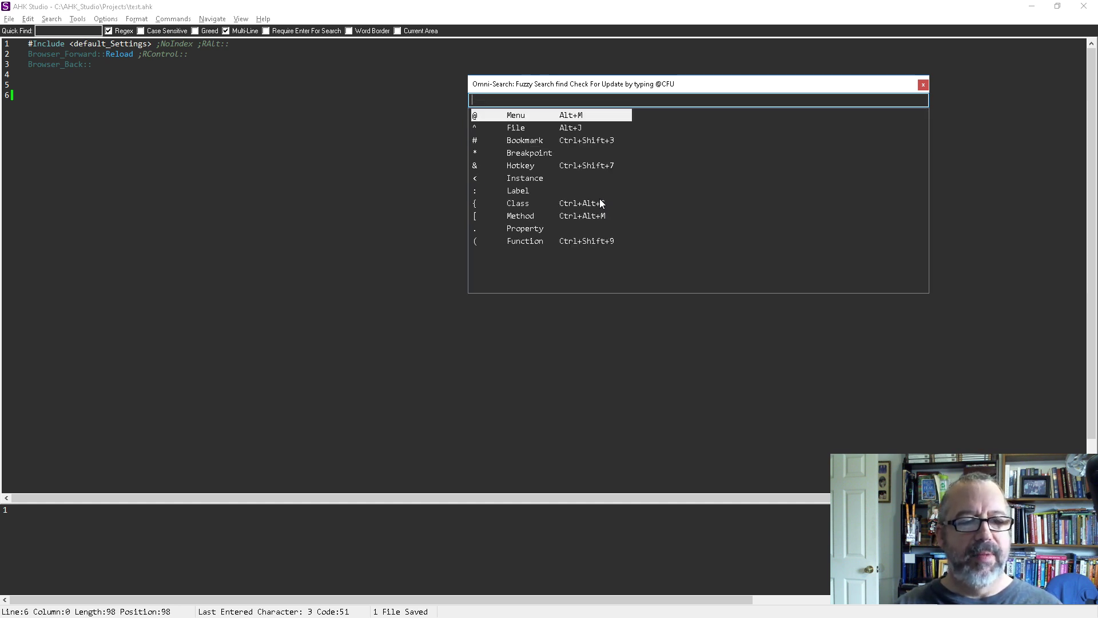
pyautogui.write('(')
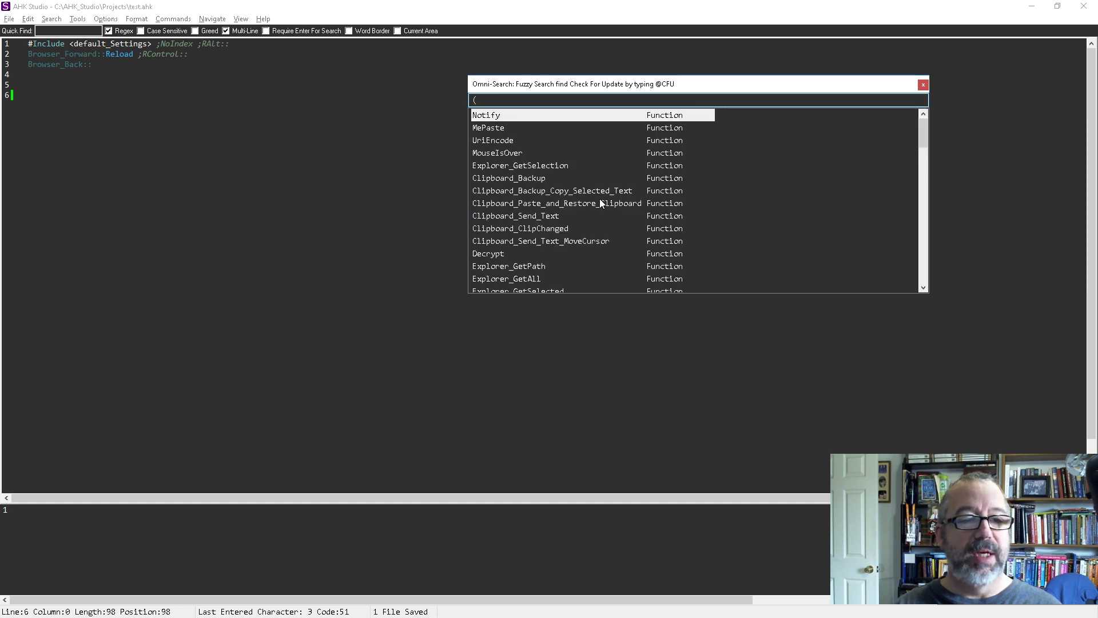
pyautogui.write('xl')
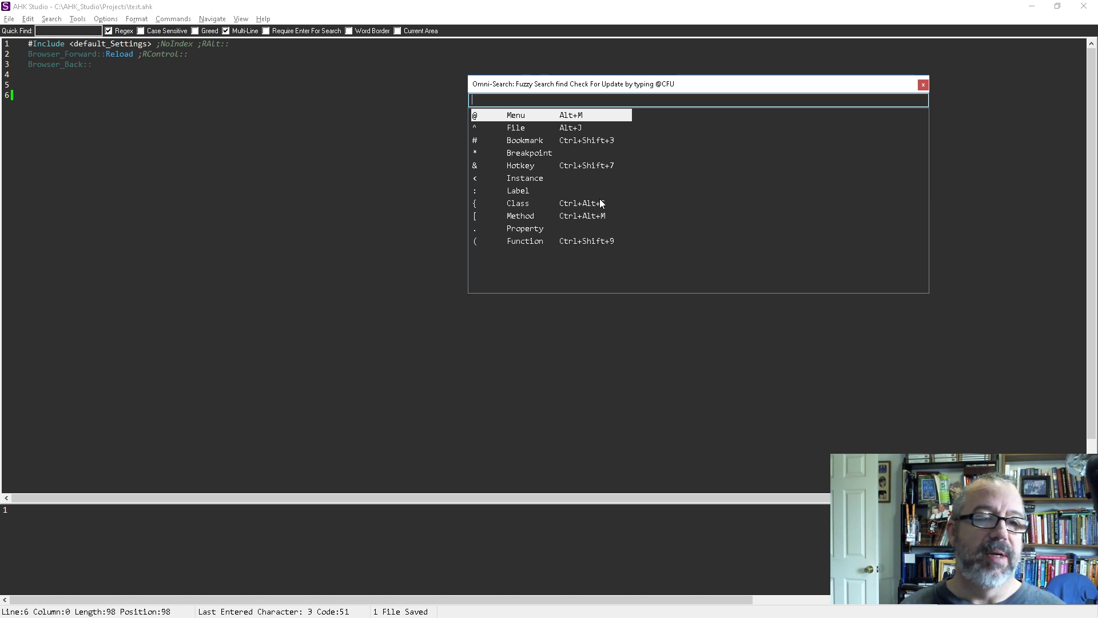
pyautogui.write('@')
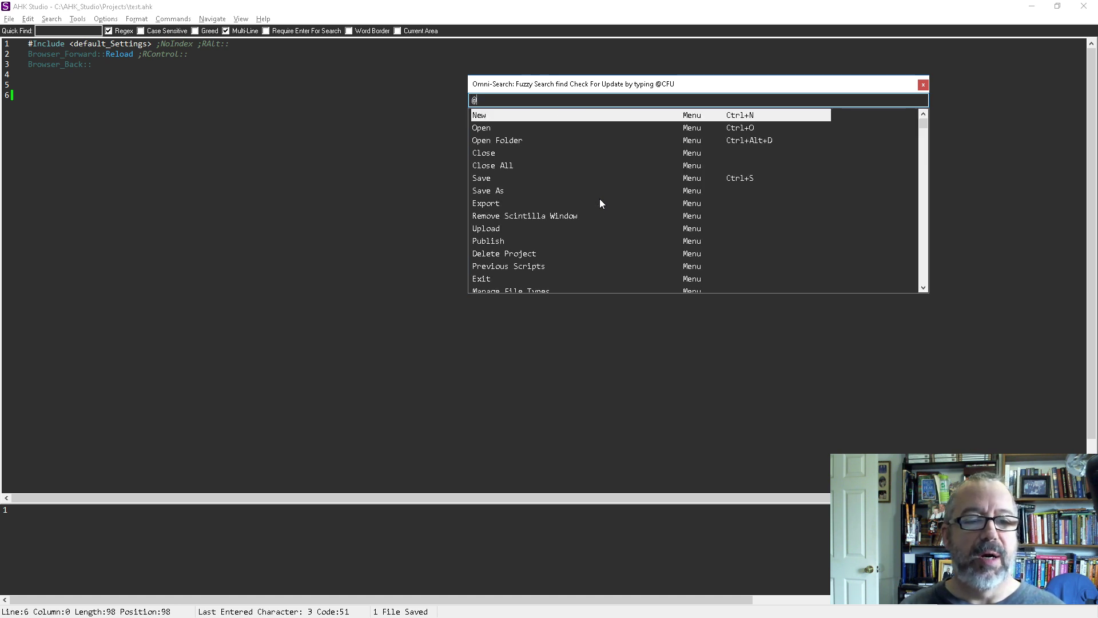
pyautogui.write('rs')
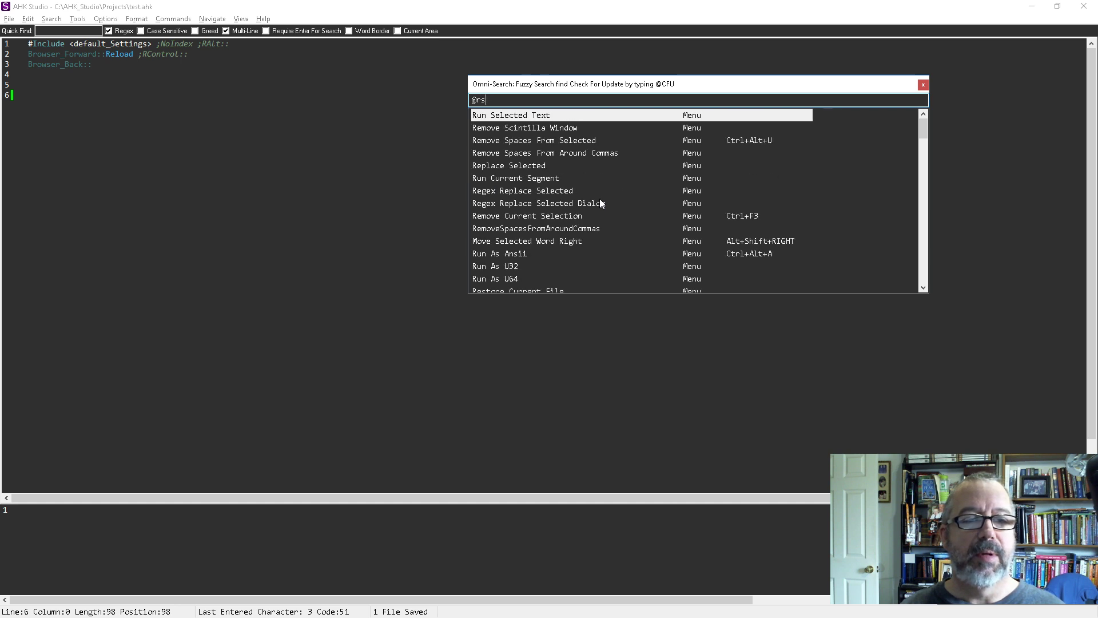
pyautogui.write('w')
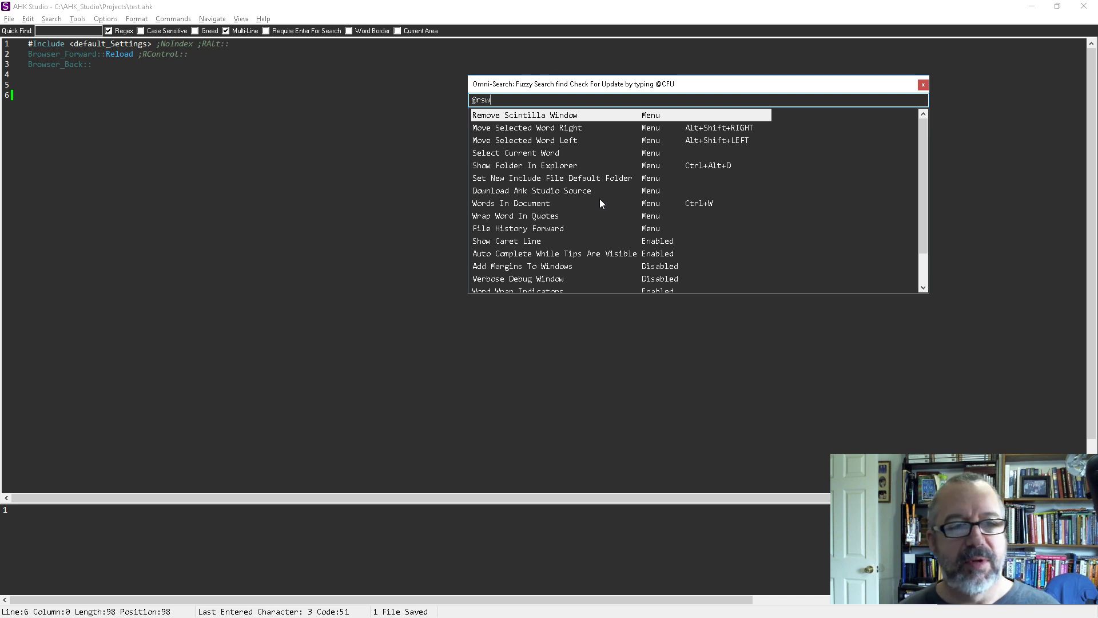
pyautogui.moveTo(565, 180)
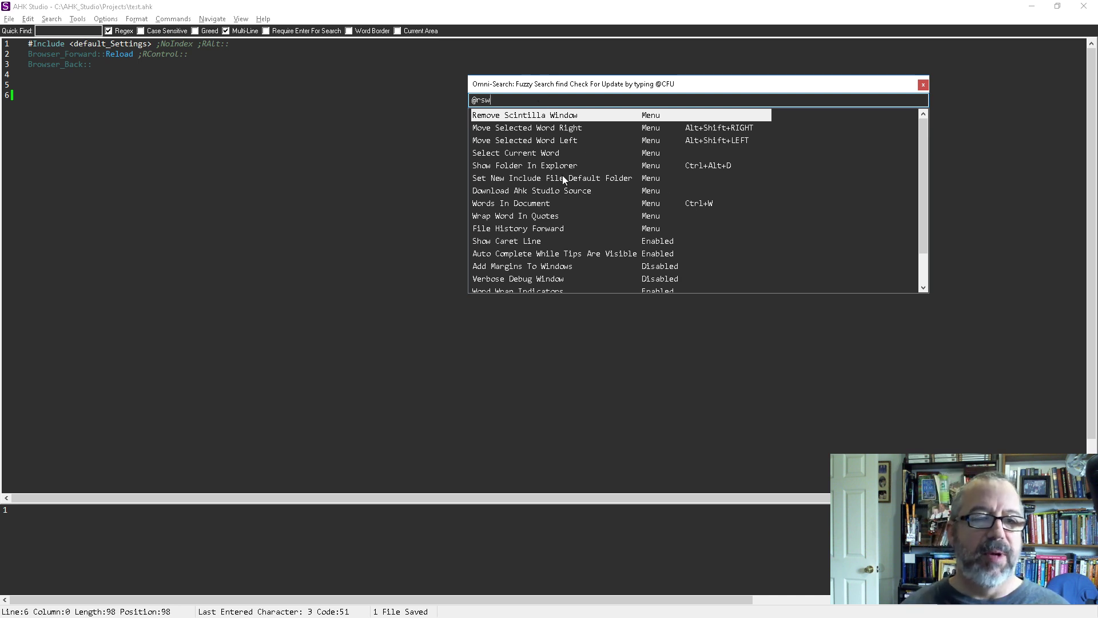